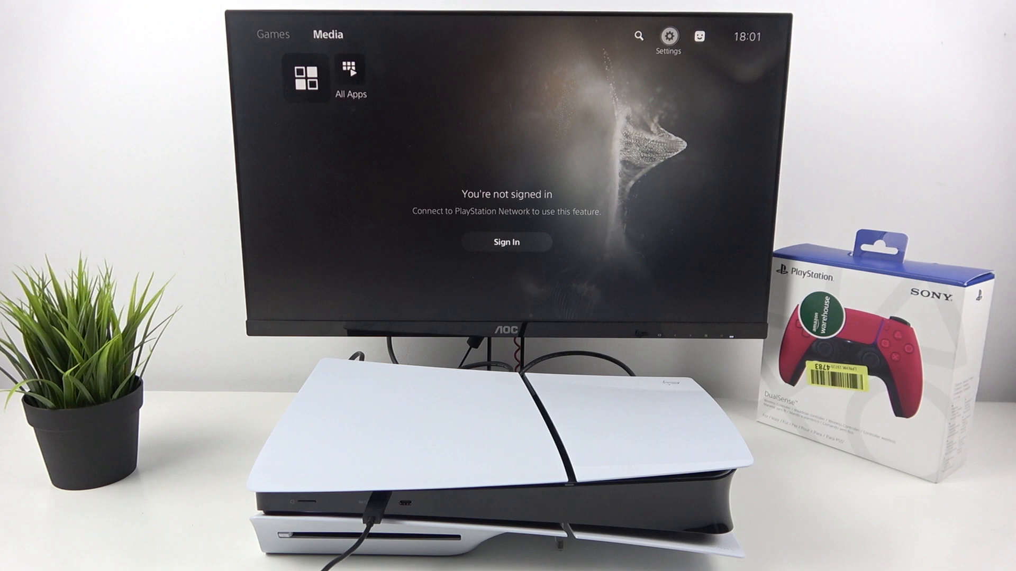
Step: Open Settings > Users and Accounts and accept the required system software update
click(668, 35)
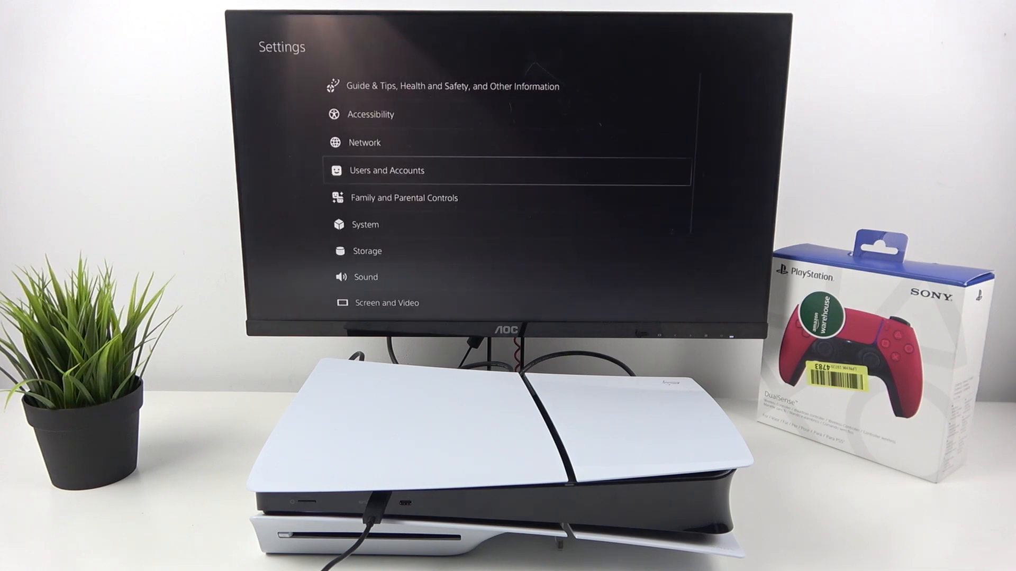
click(386, 171)
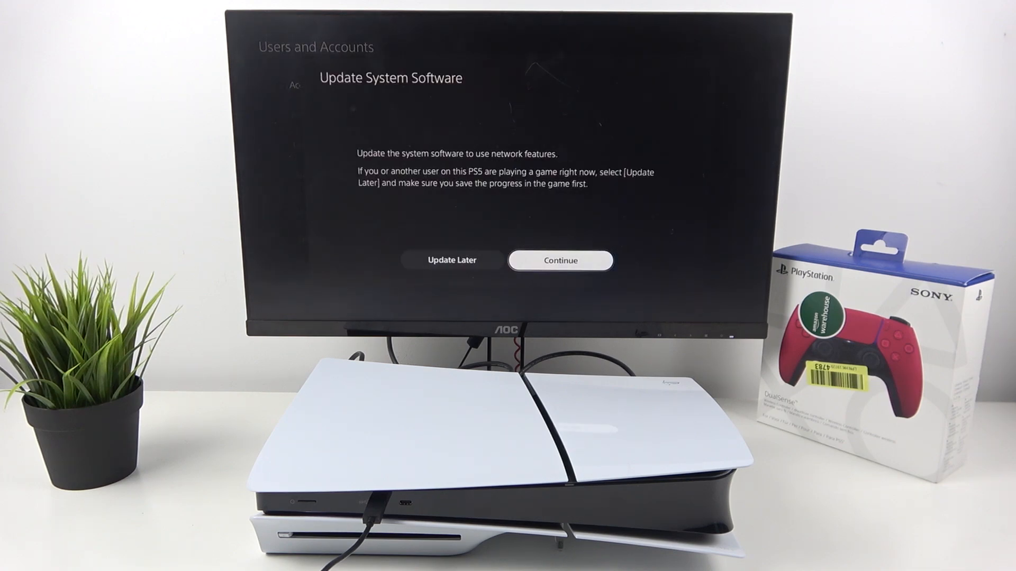
click(560, 259)
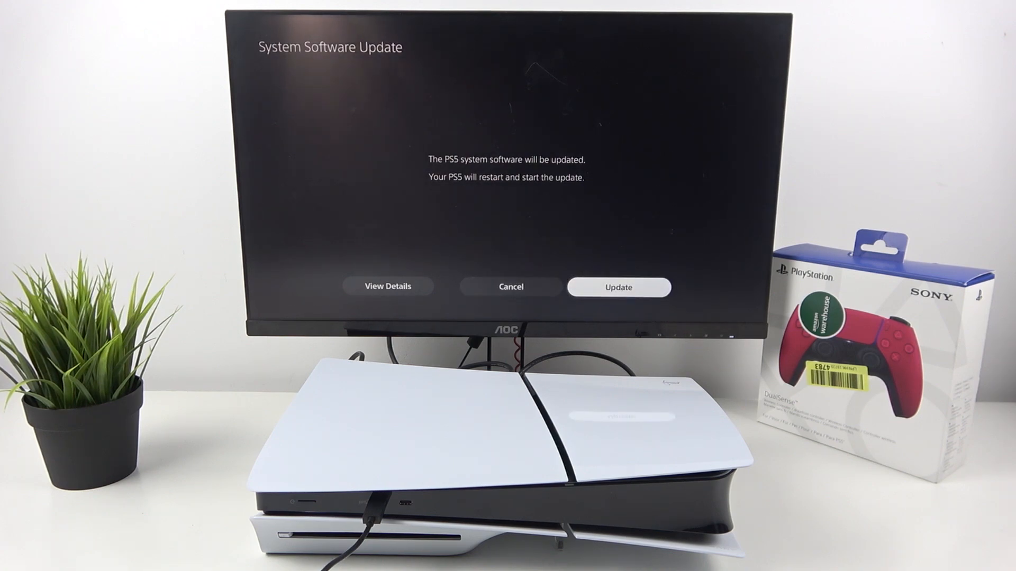
click(618, 286)
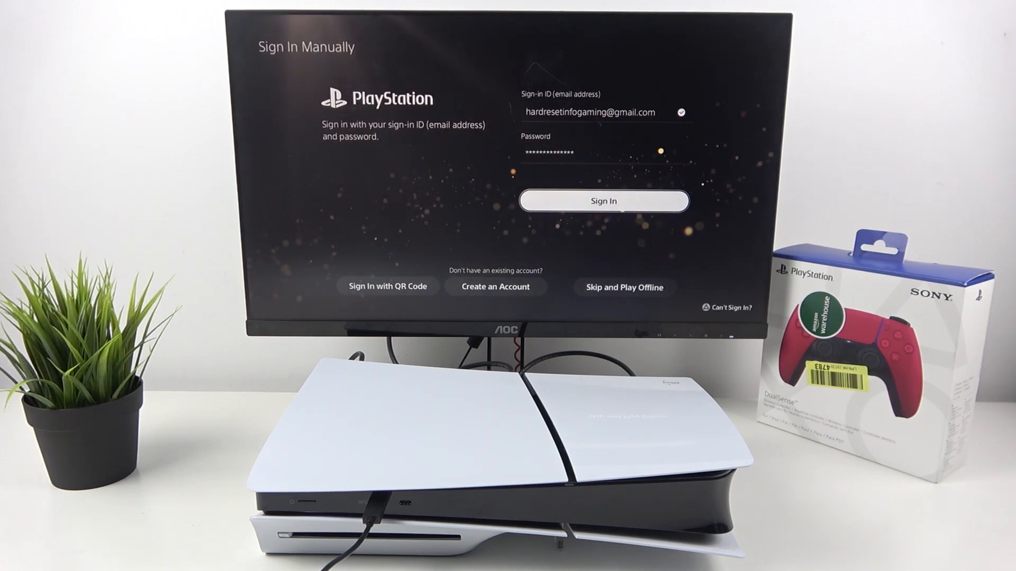
Step: Submit the manually entered sign-in ID and password
click(603, 201)
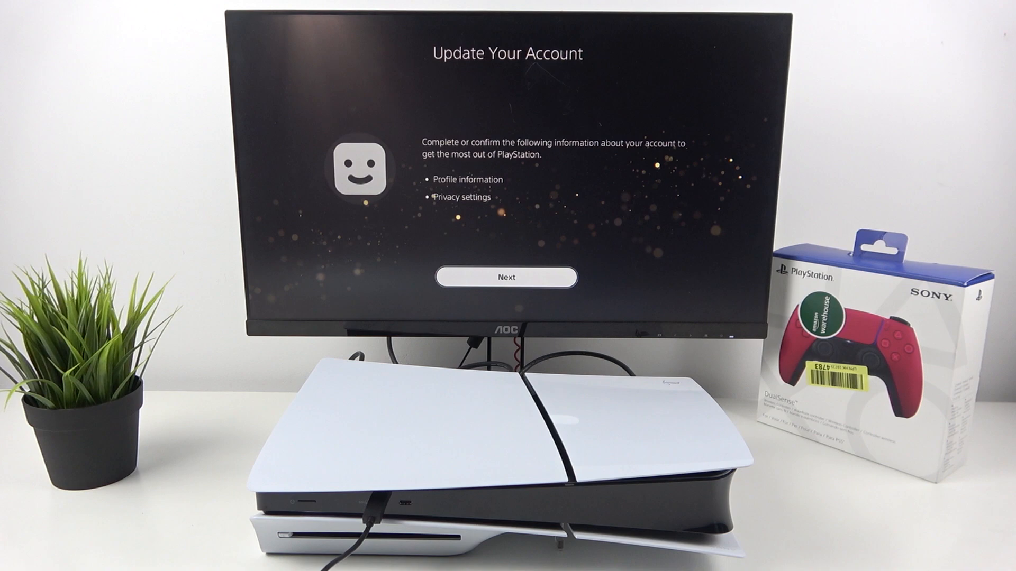
Step: Fill in the account holder's first and last names and submit them
click(505, 277)
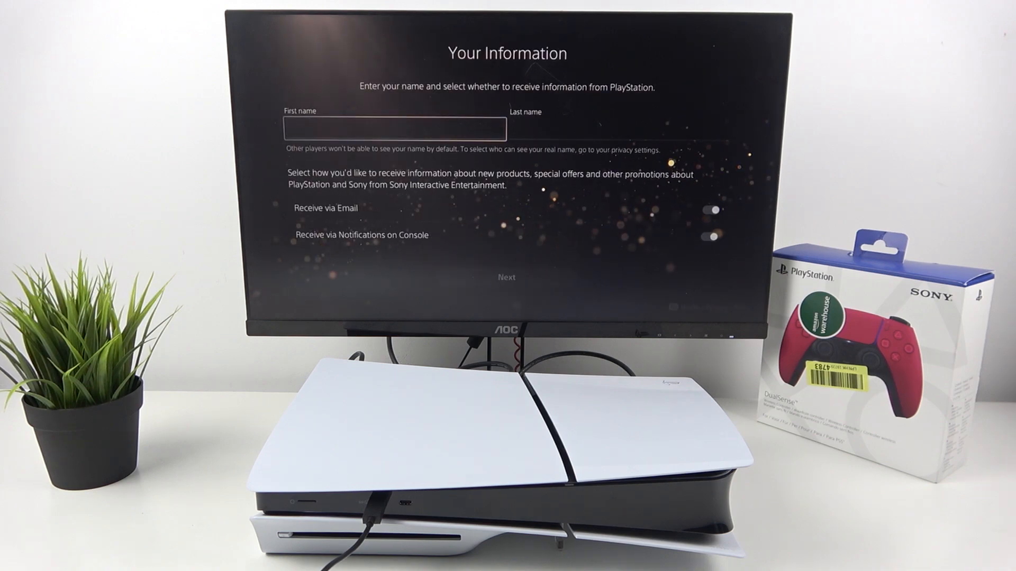
click(619, 128)
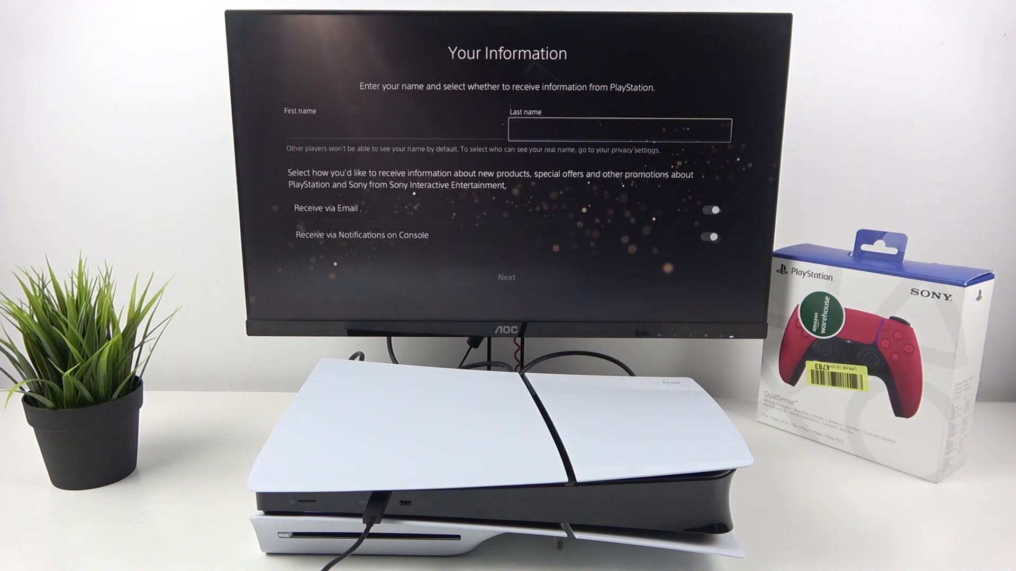
click(363, 129)
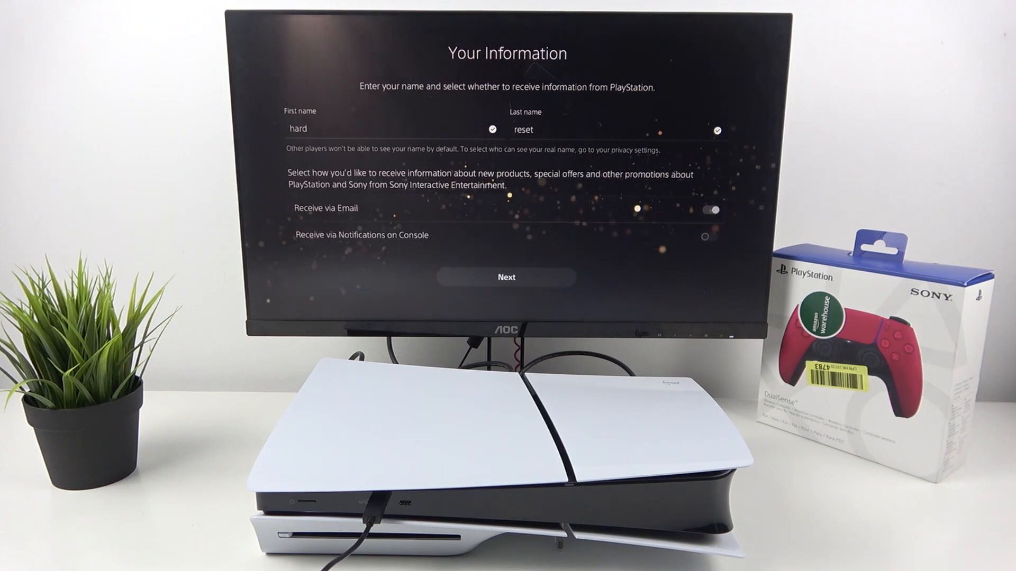
click(505, 277)
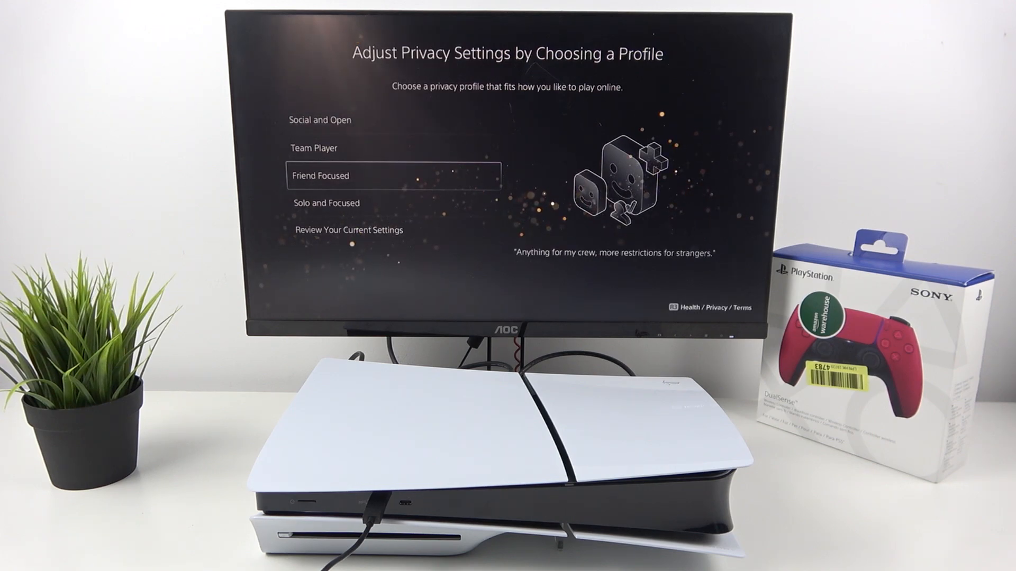
Step: Apply Solo and Focused, then answer the personalised ads and purchase recommendation prompts
key(Up)
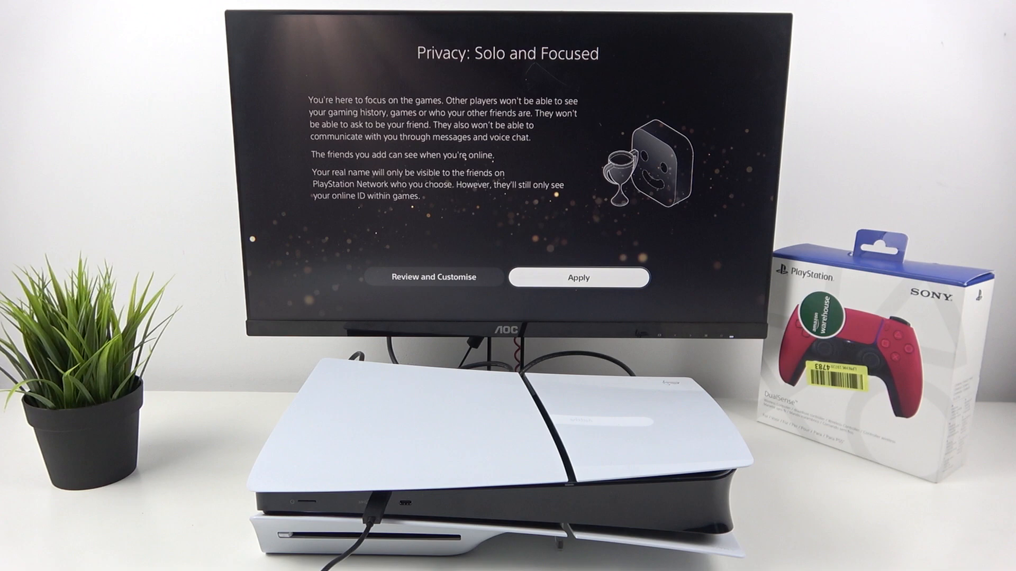
click(577, 277)
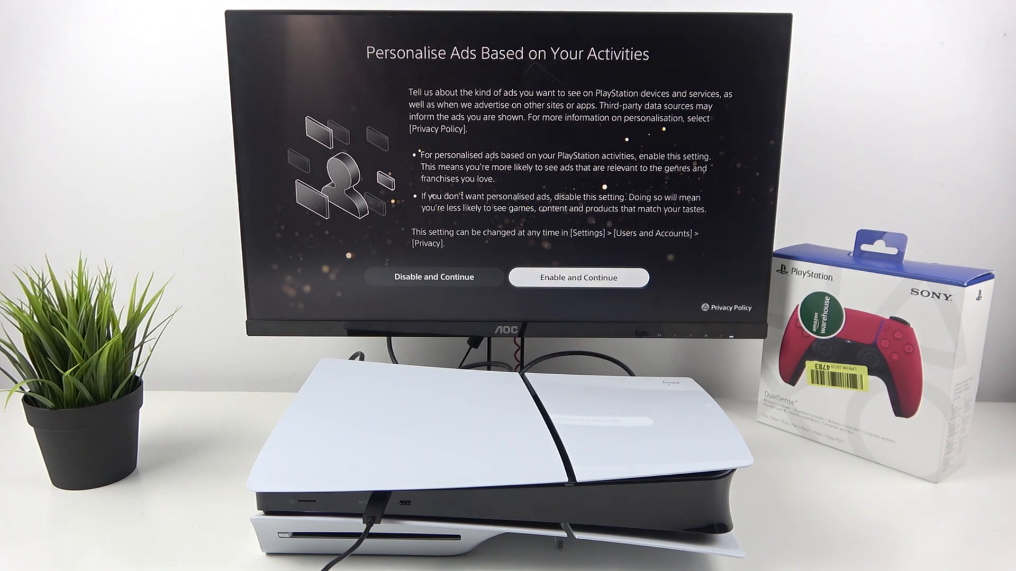
click(577, 277)
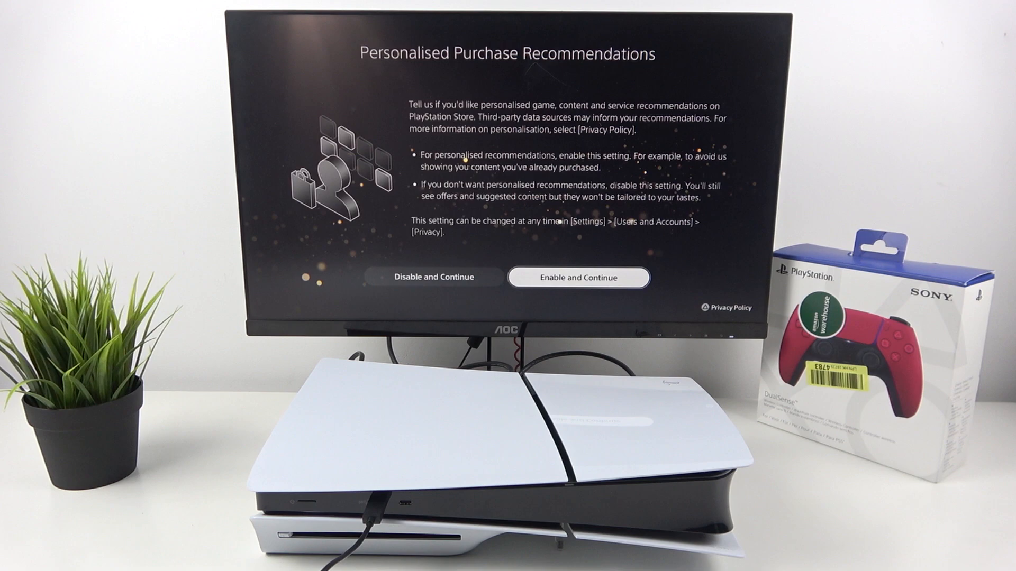
click(577, 277)
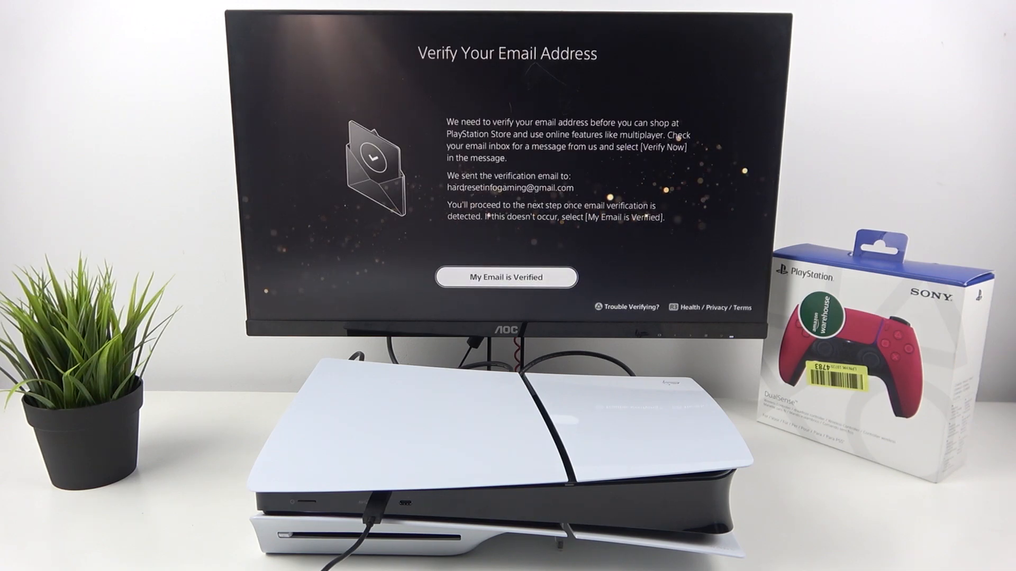
Step: Confirm email verification and accept the account security settings
click(506, 277)
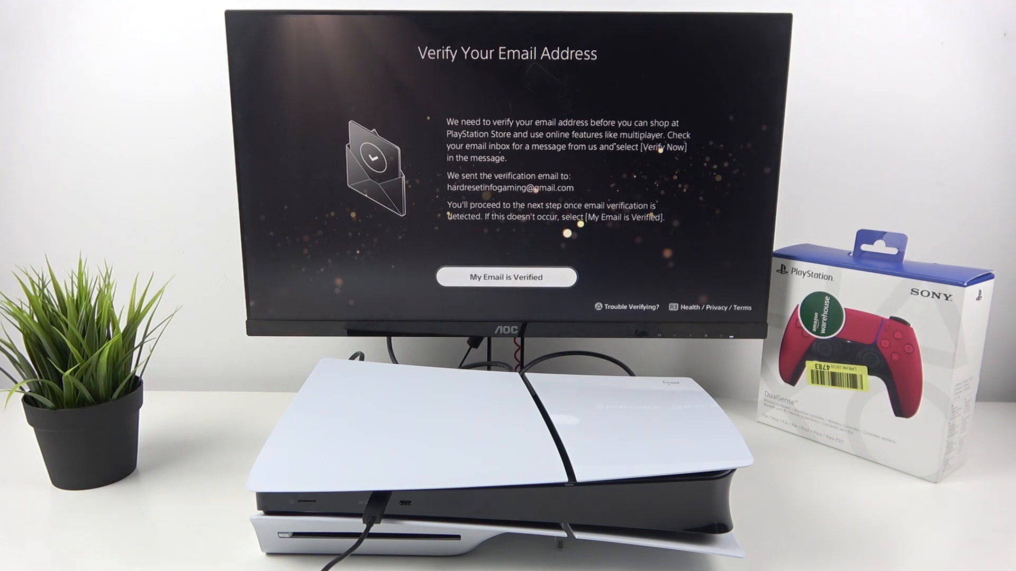
click(506, 277)
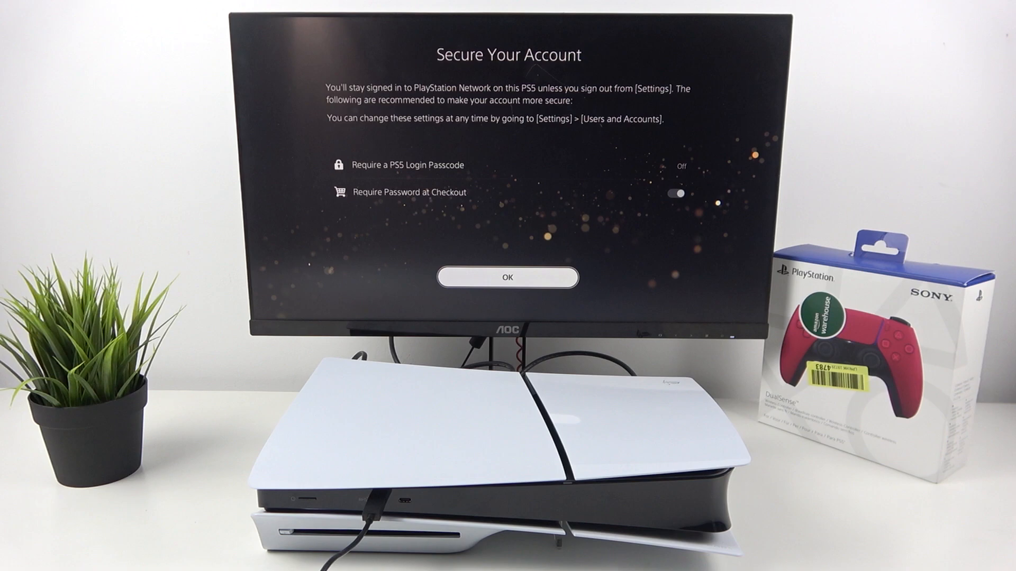
click(508, 277)
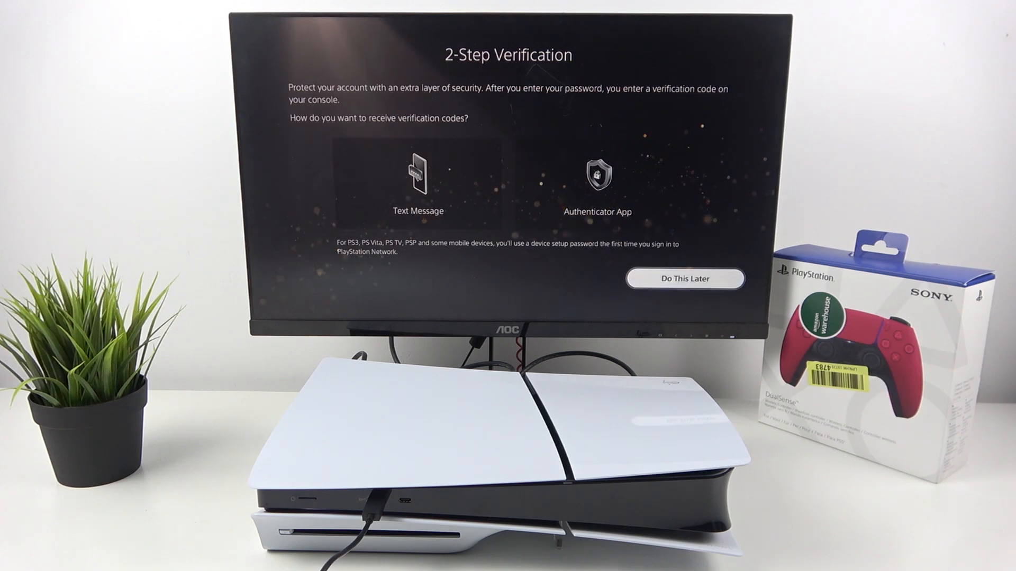
Step: Postpone 2-step verification, skip the mobile number, and dismiss the parental controls intro
click(417, 184)
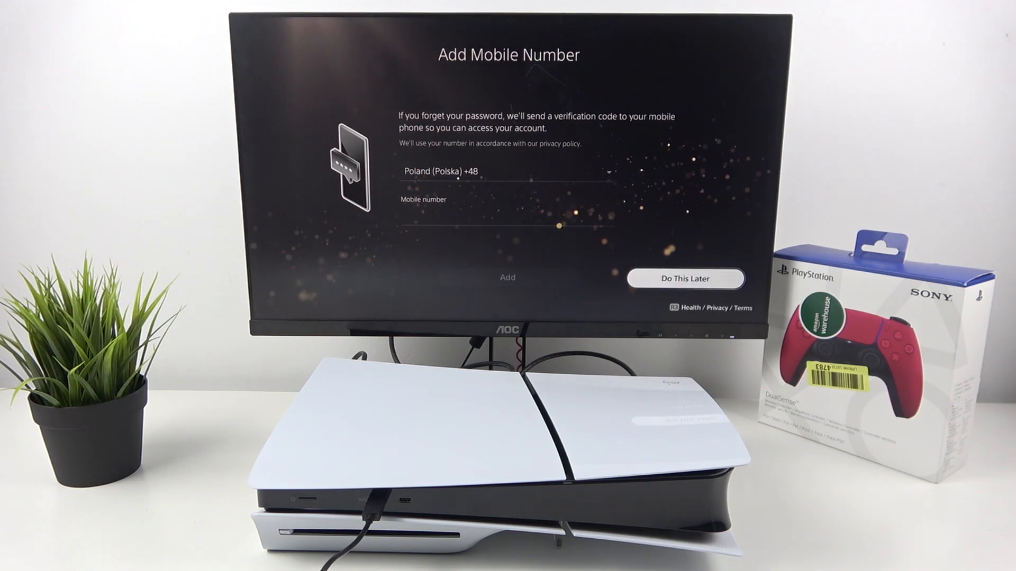
click(684, 279)
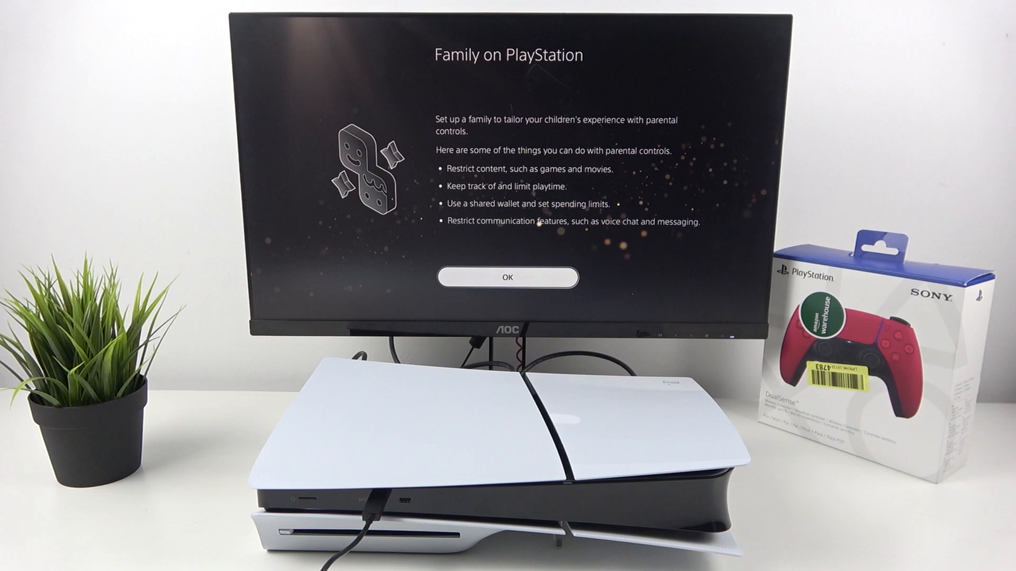
click(508, 278)
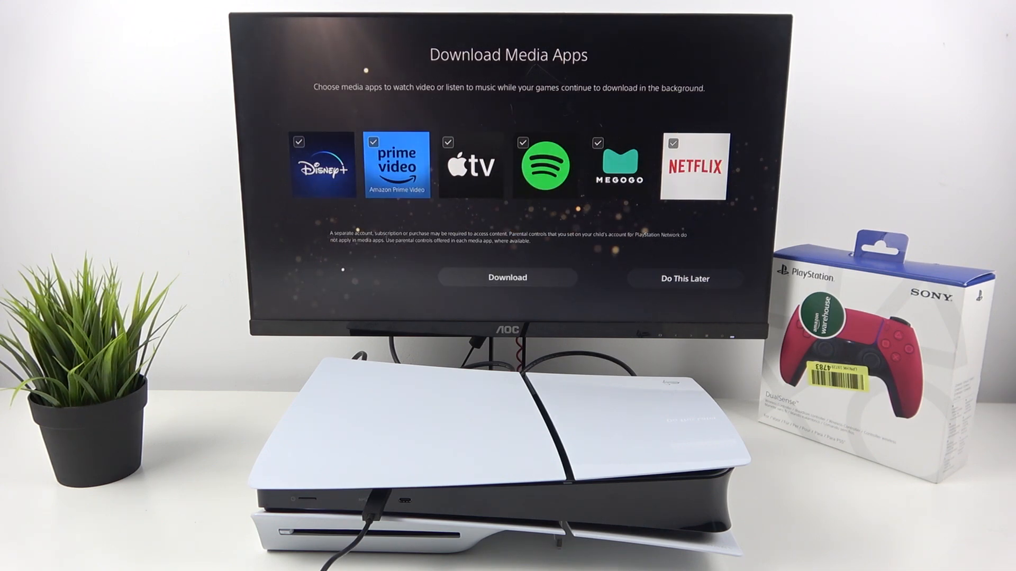
Step: Download only Spotify and update the DualSense controller software now
click(693, 142)
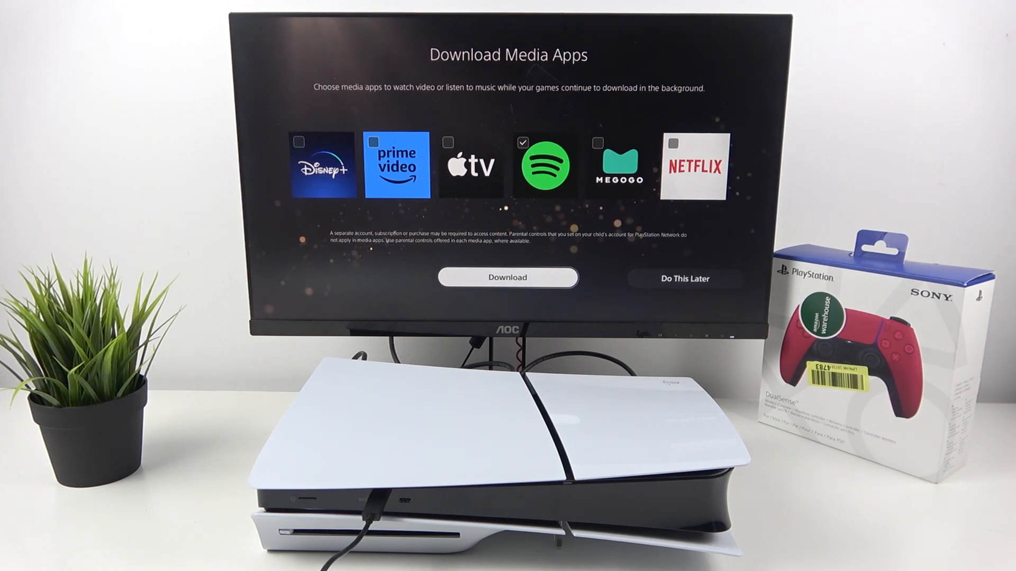
click(507, 277)
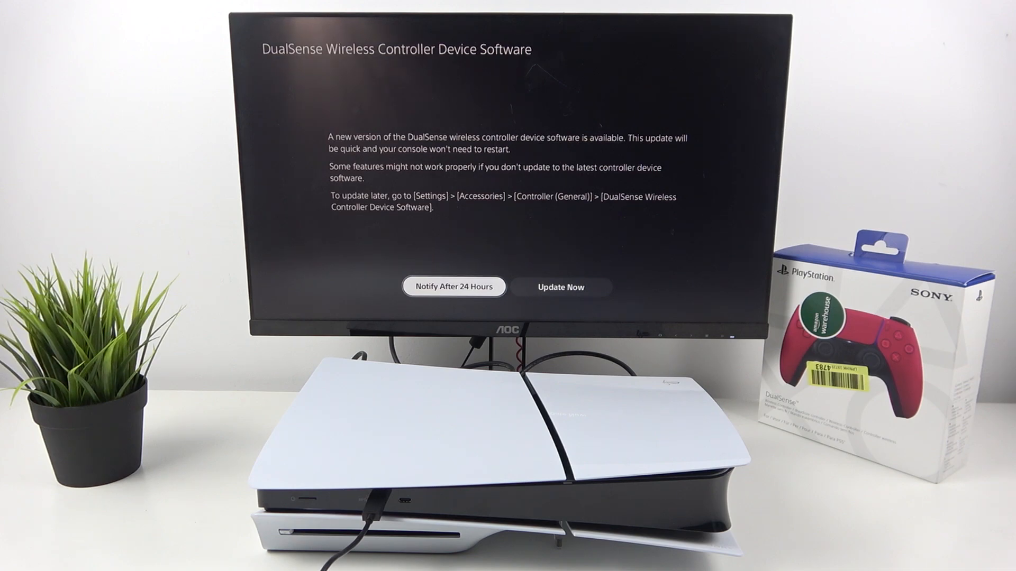
click(560, 286)
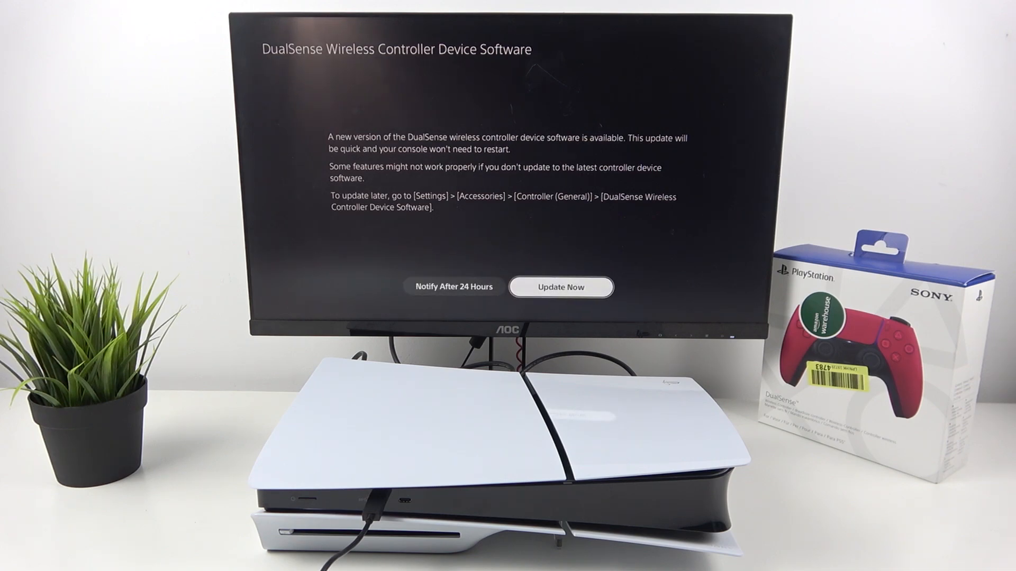
click(561, 287)
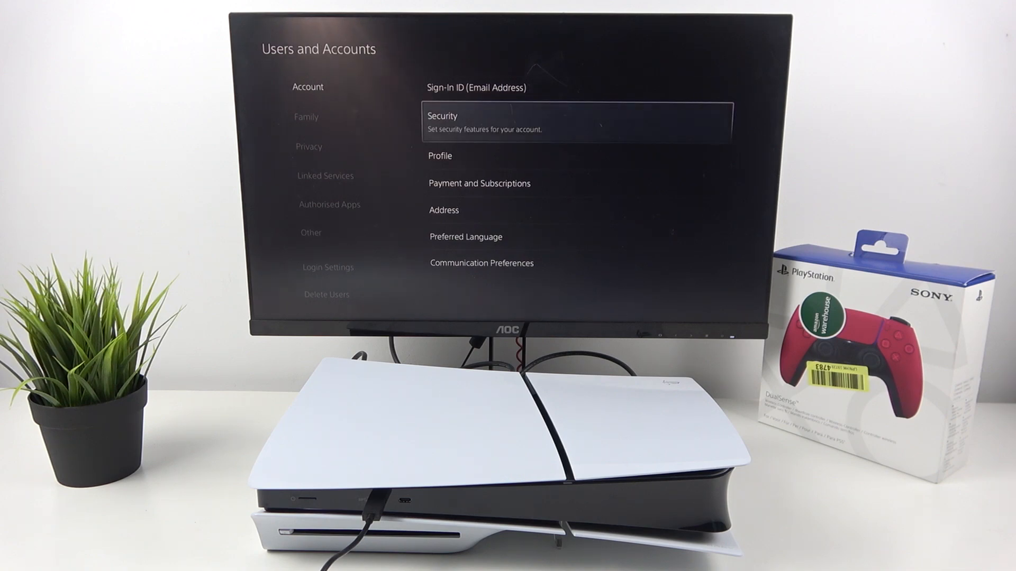
Step: Step past the Account and Preferred Language options down to Family
key(down)
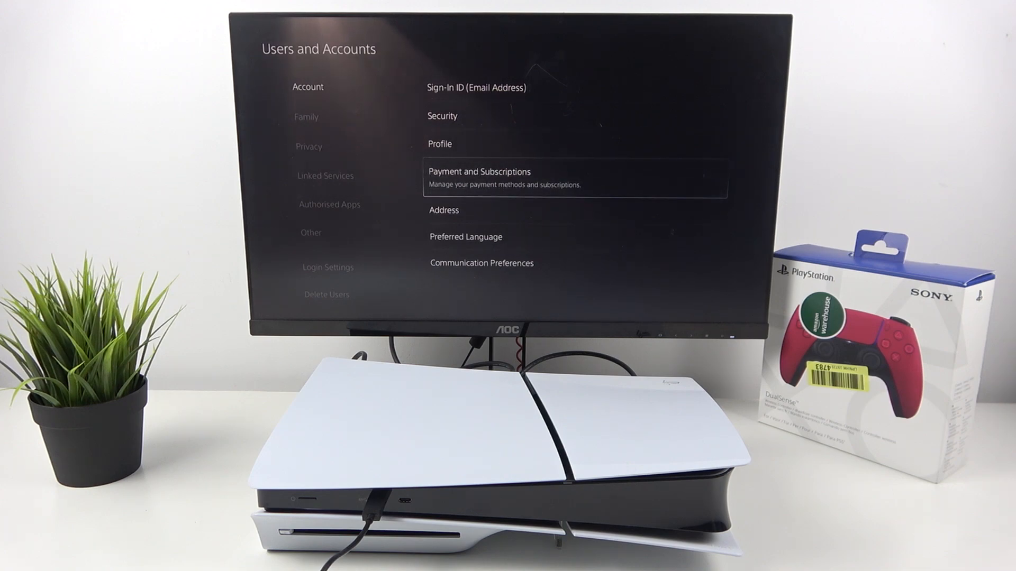
key(down)
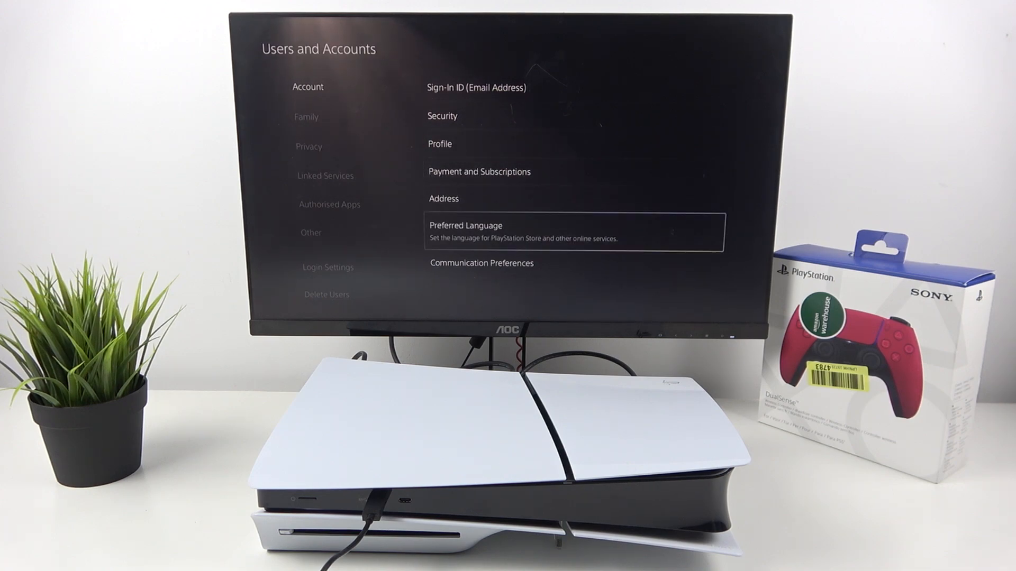
key(down)
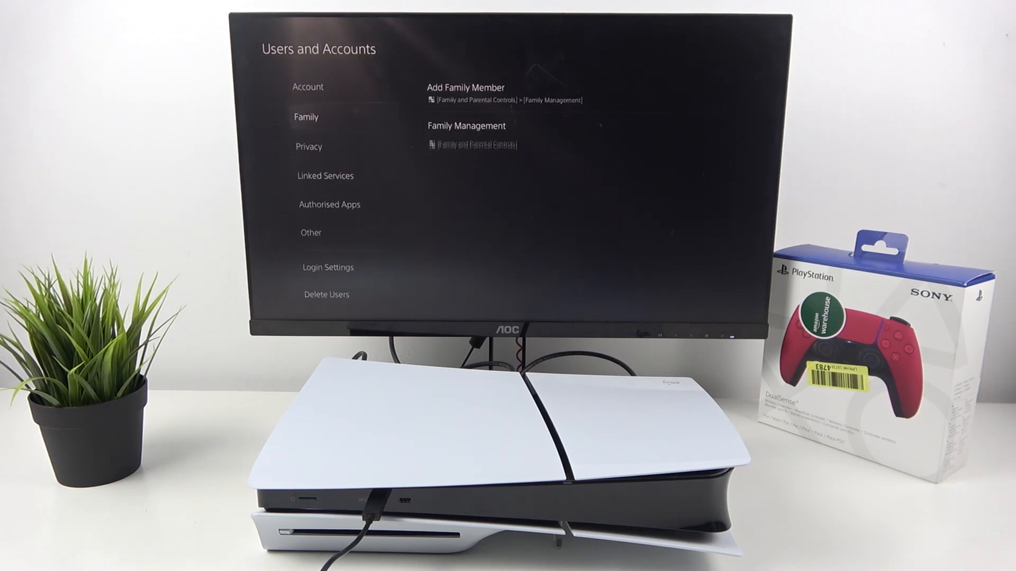
Step: Browse Privacy, Linked Services, Other, Login Settings and Delete Users, ending on Login Settings
click(309, 147)
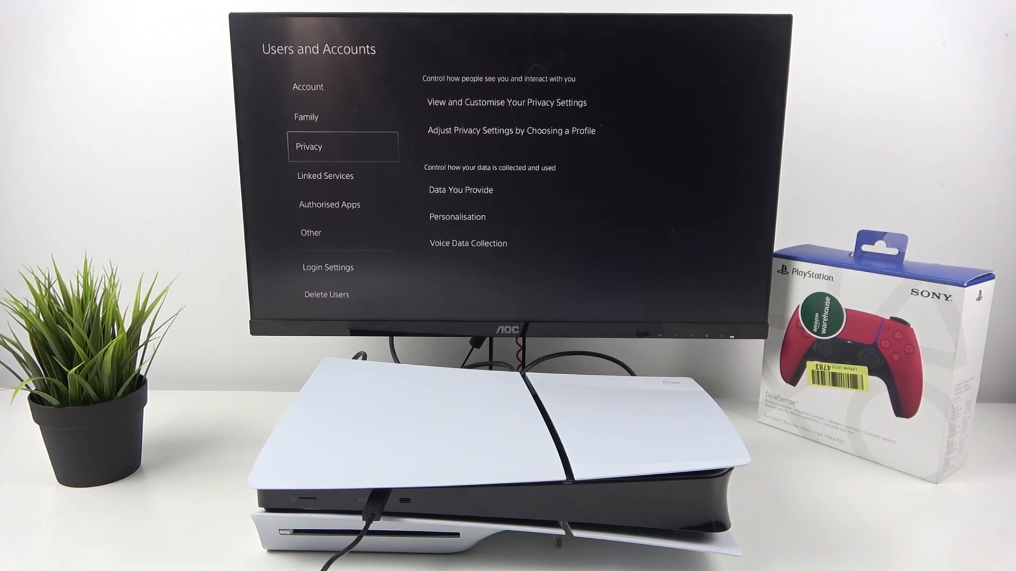
click(324, 176)
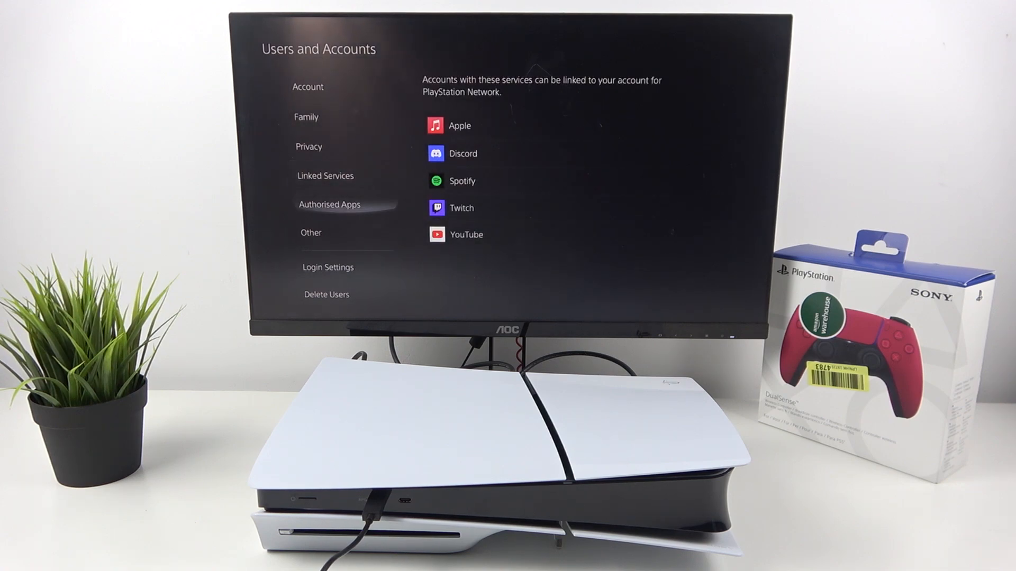
click(311, 233)
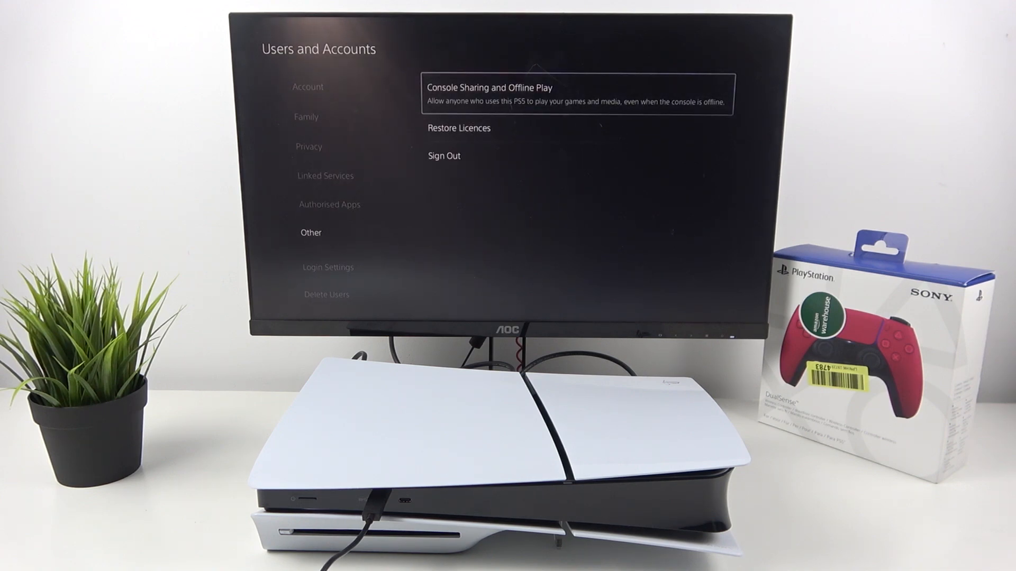
key(down)
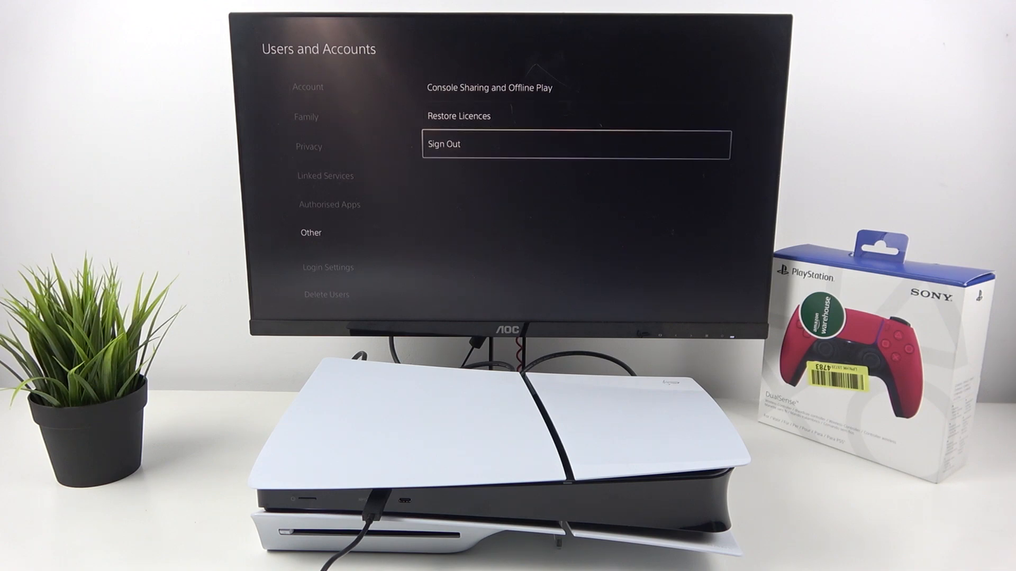
click(327, 267)
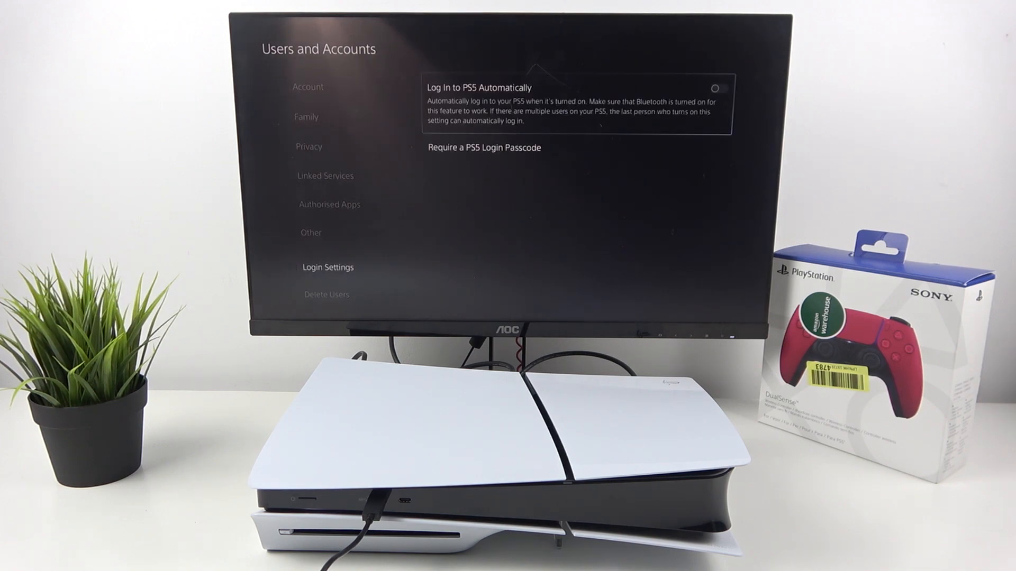
click(327, 294)
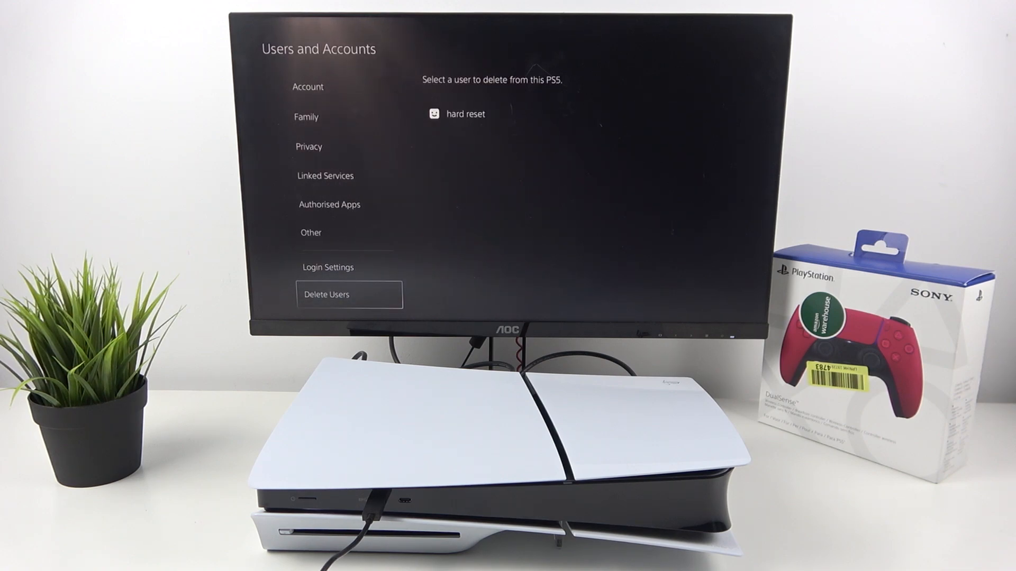
click(328, 267)
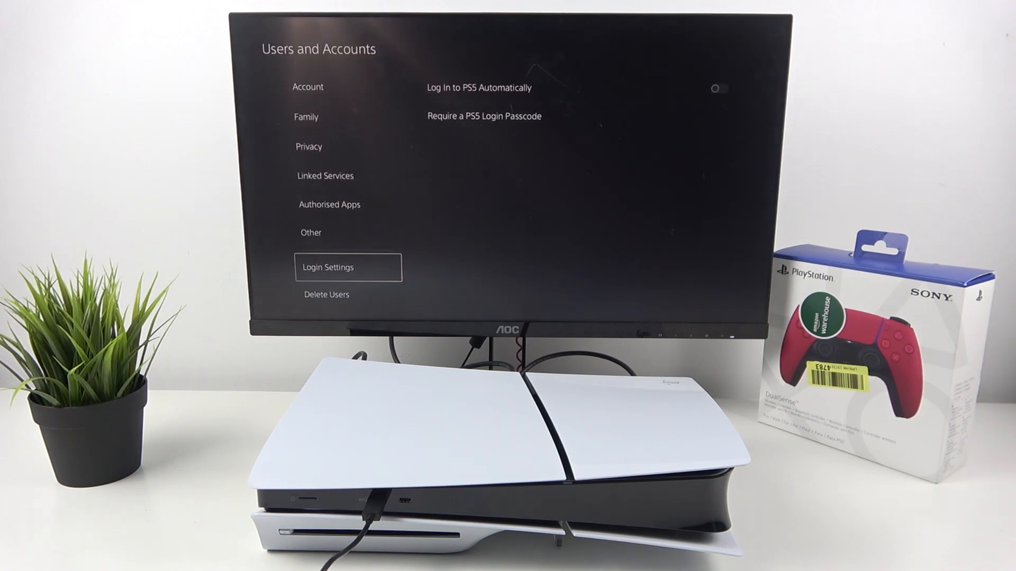